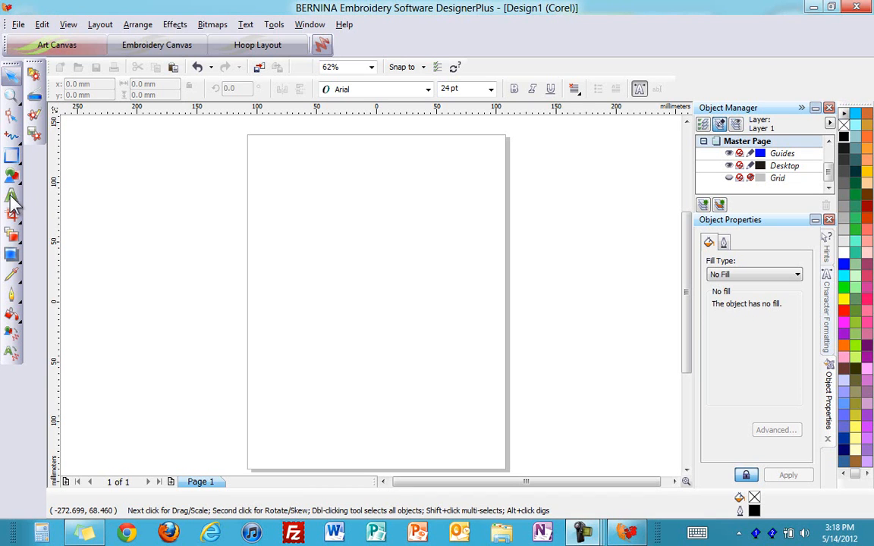
Add a large black Arial capital A as artistic text left of the page and select it.
left_click(12, 195)
type("A")
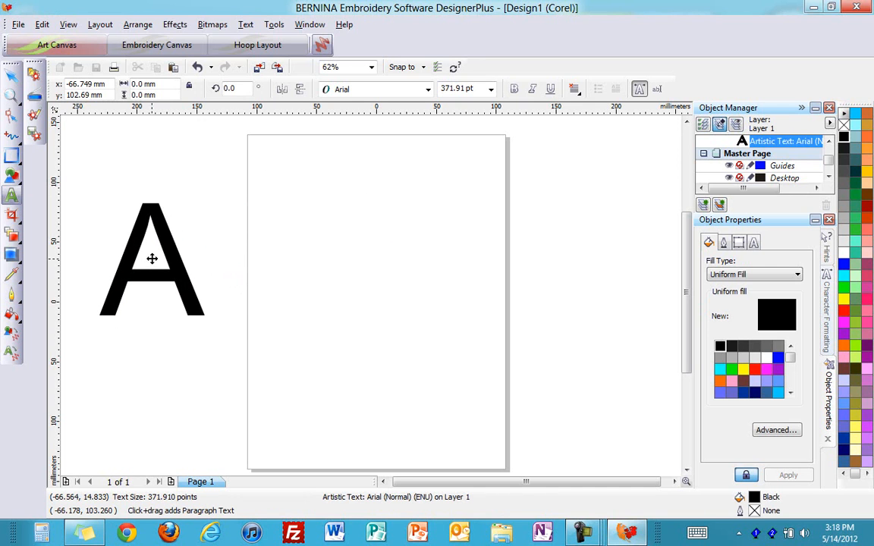
left_click(151, 258)
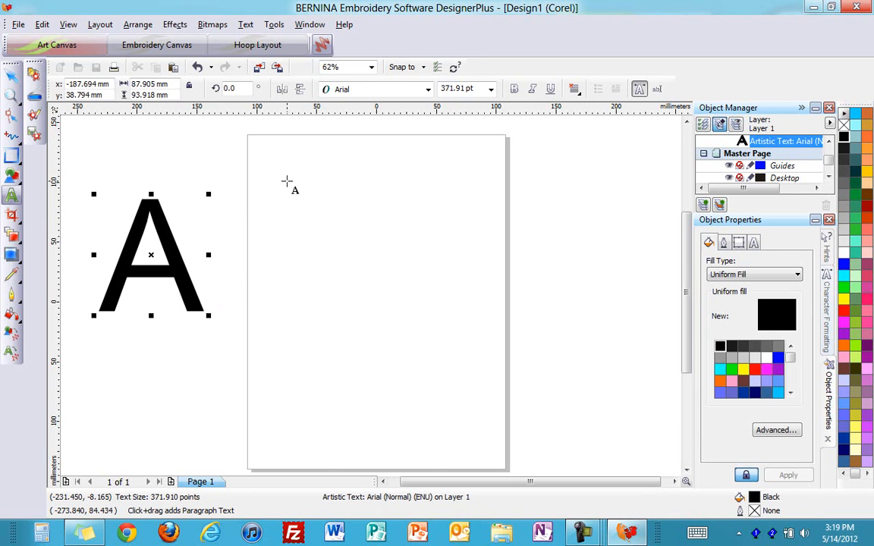
Draw a paragraph text frame on the page and import the Alice passage with its formatting.
left_click_drag(285, 179, 336, 206)
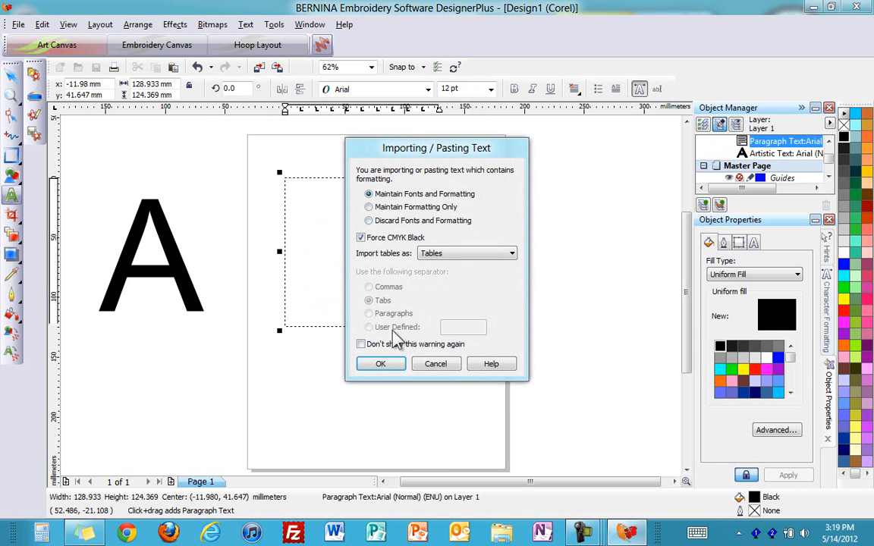
mouse_move(339, 292)
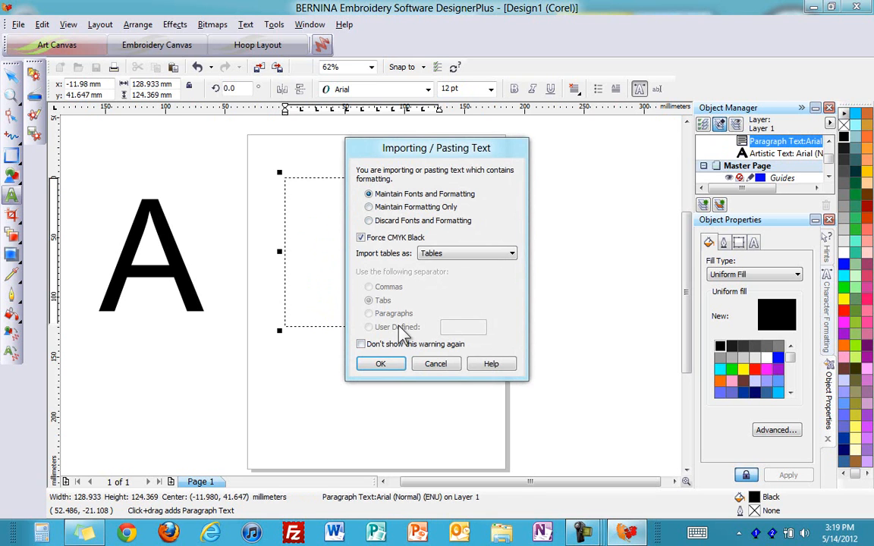
left_click(380, 364)
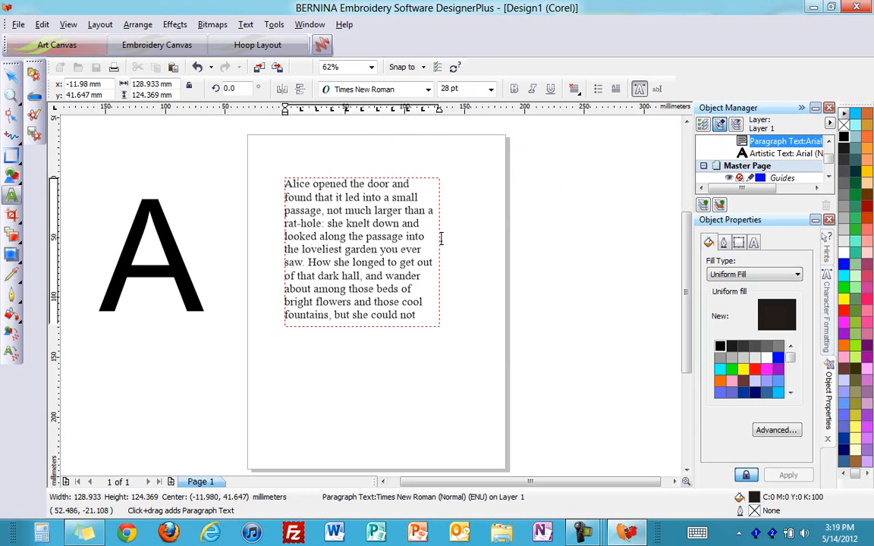
Toggle a drop cap on and off, then shrink the Alice passage to about 19 pt to fit its frame.
left_click(616, 89)
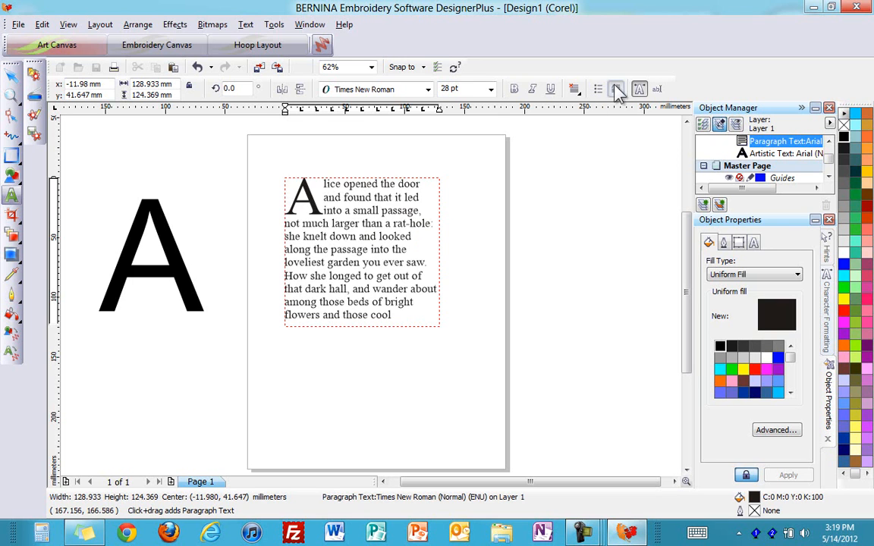
left_click(616, 89)
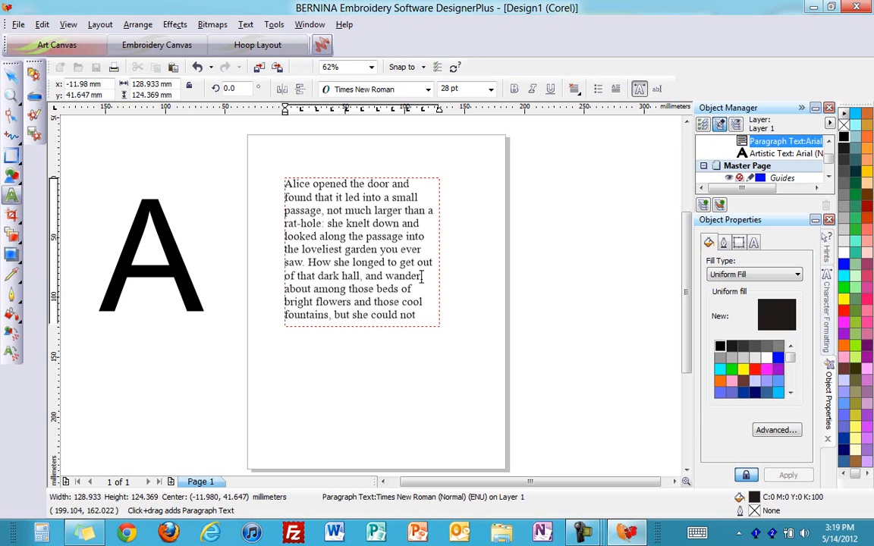
left_click(245, 24)
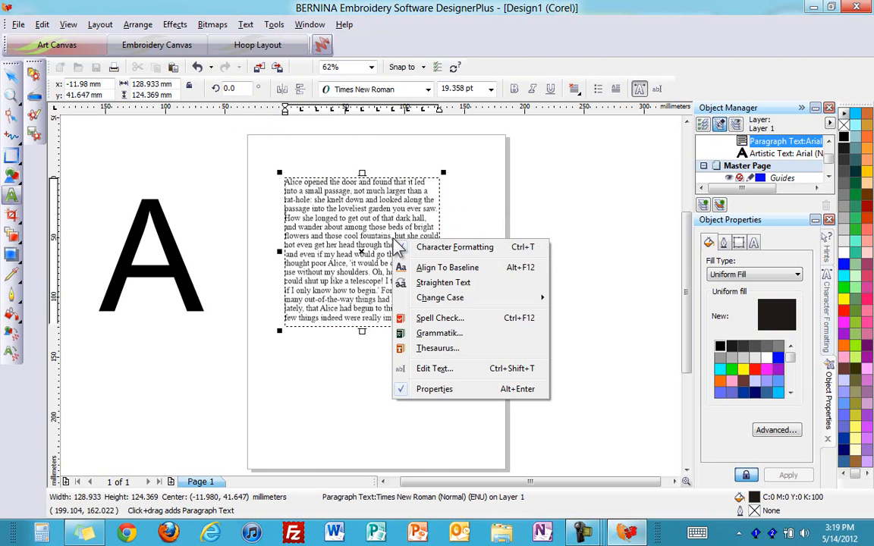
mouse_move(474, 328)
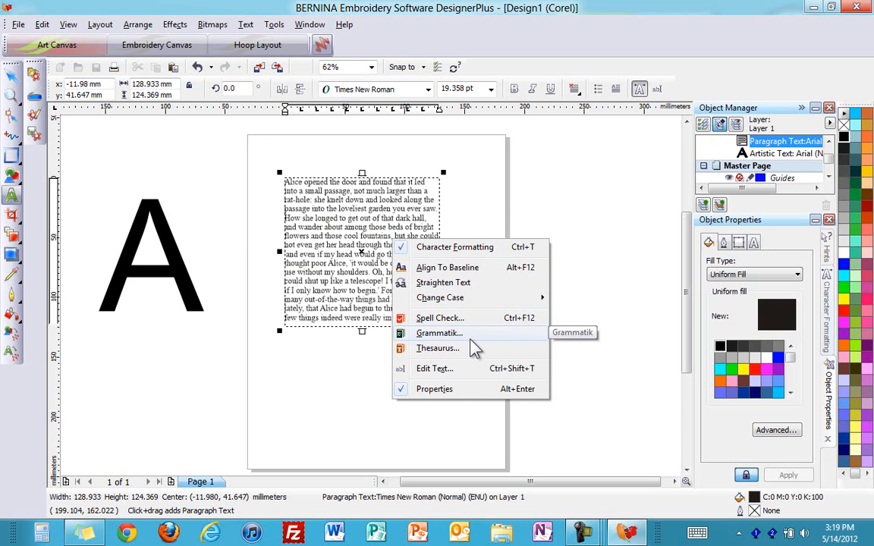
mouse_move(471, 213)
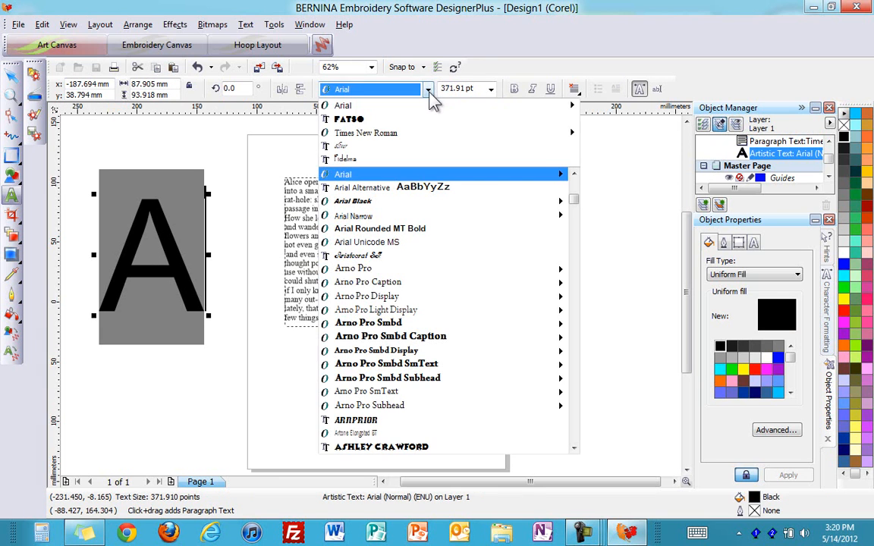
Restyle the letter A in the Fatso font and convert it to curves as a tree shape.
left_click(348, 119)
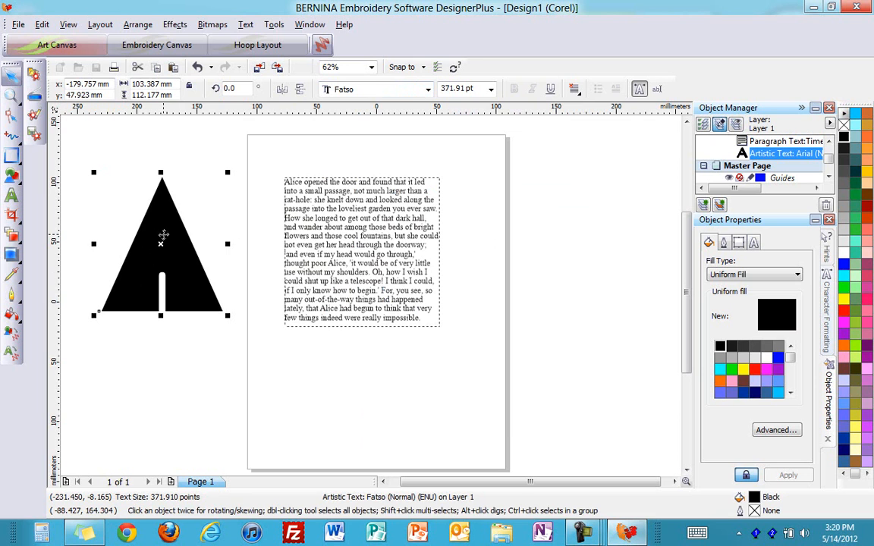
right_click(161, 243)
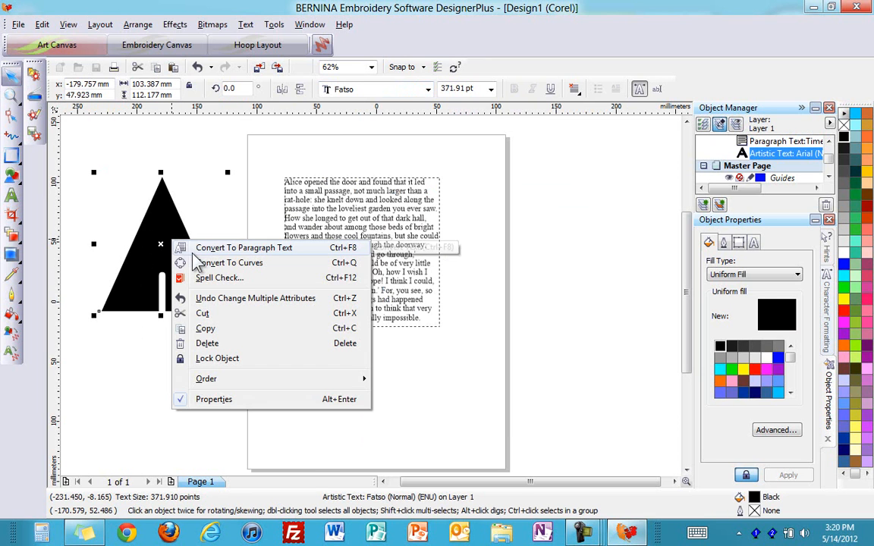
left_click(230, 263)
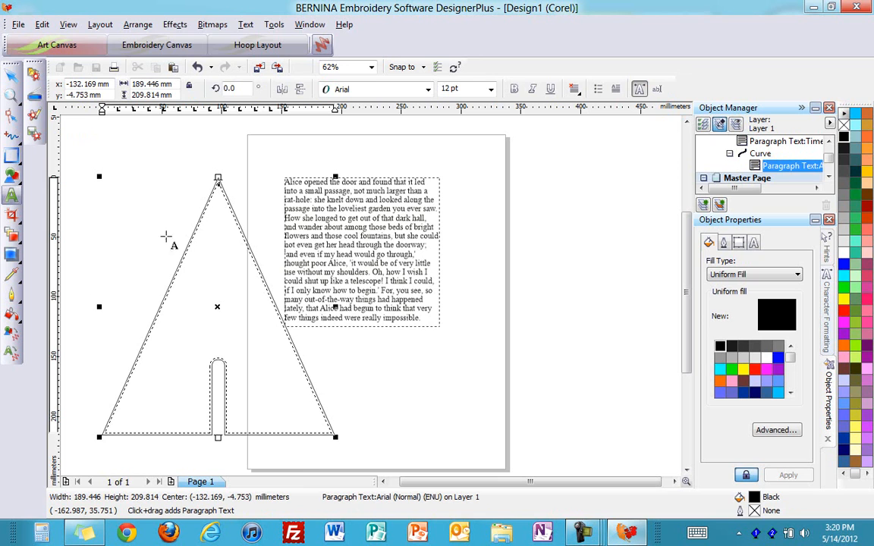
mouse_move(286, 246)
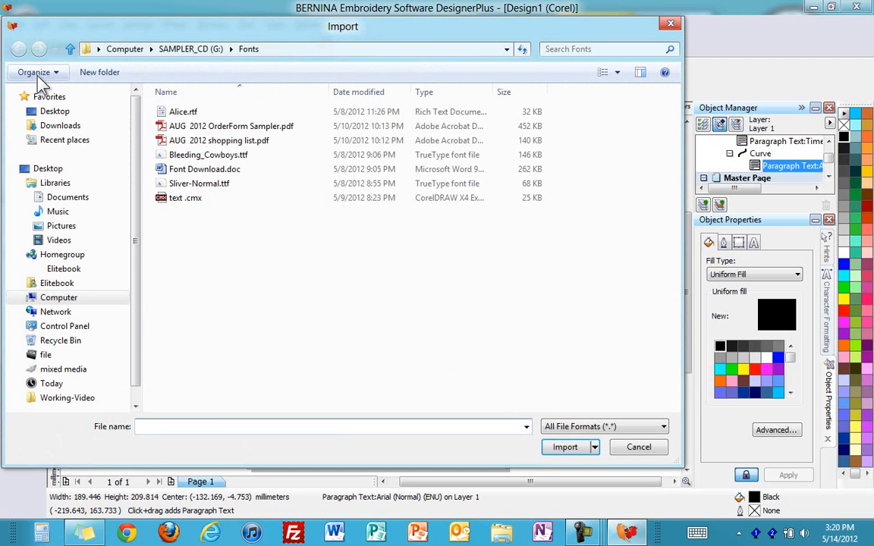
Import Alice.rtf with its formatting so the passage flows inside the tree shape in 28 pt Times New Roman.
left_click(183, 112)
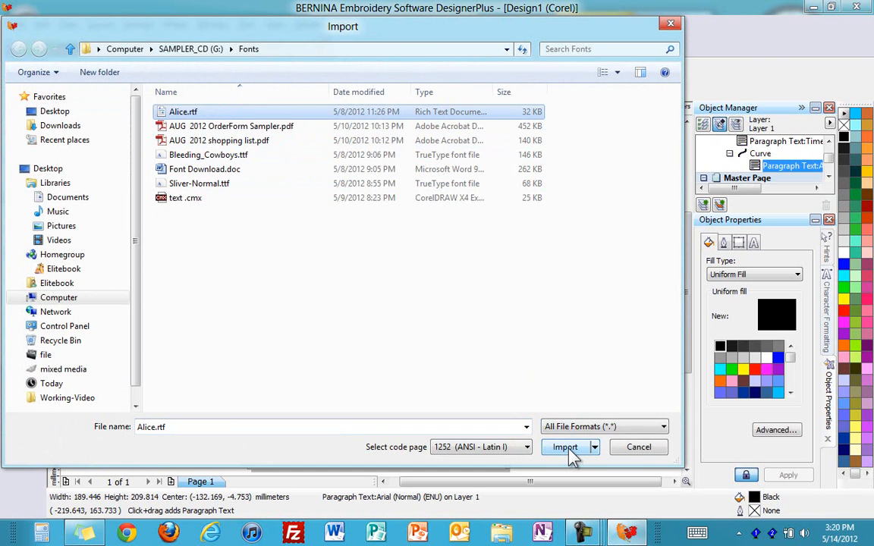
left_click(565, 447)
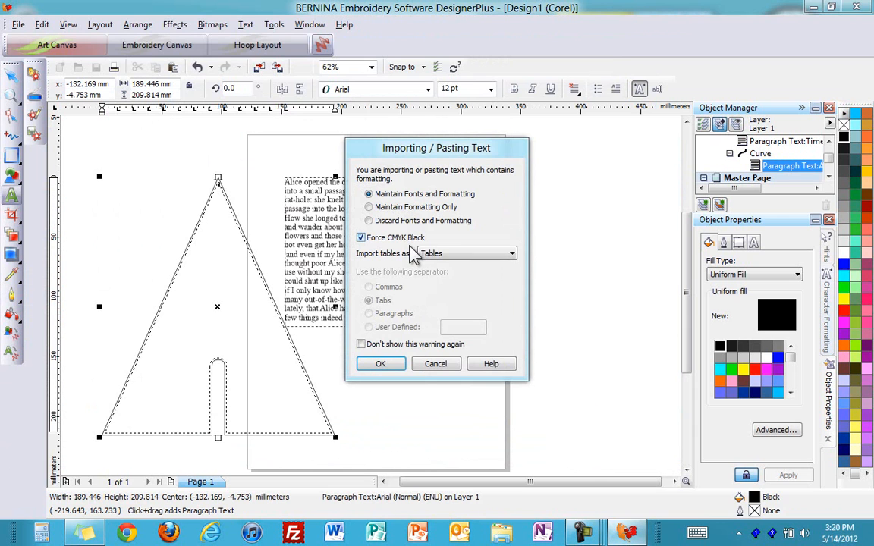
left_click(380, 364)
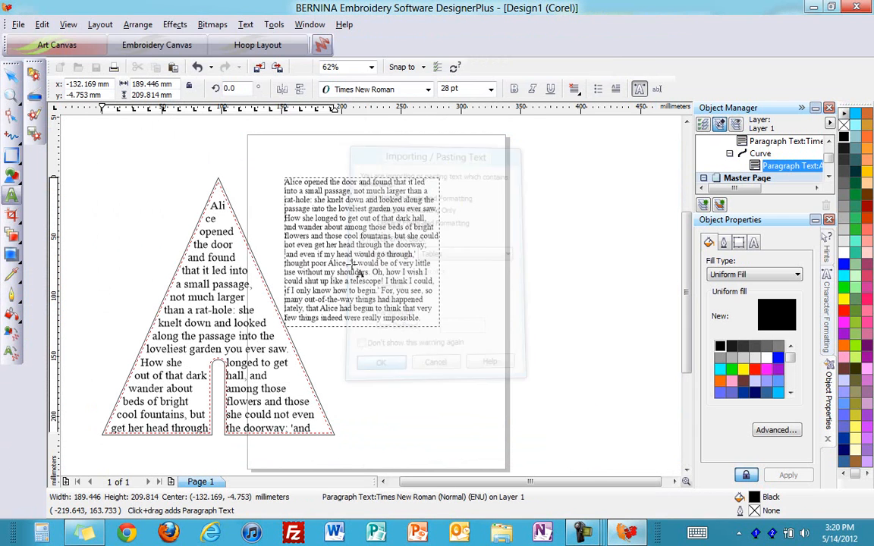
left_click(380, 362)
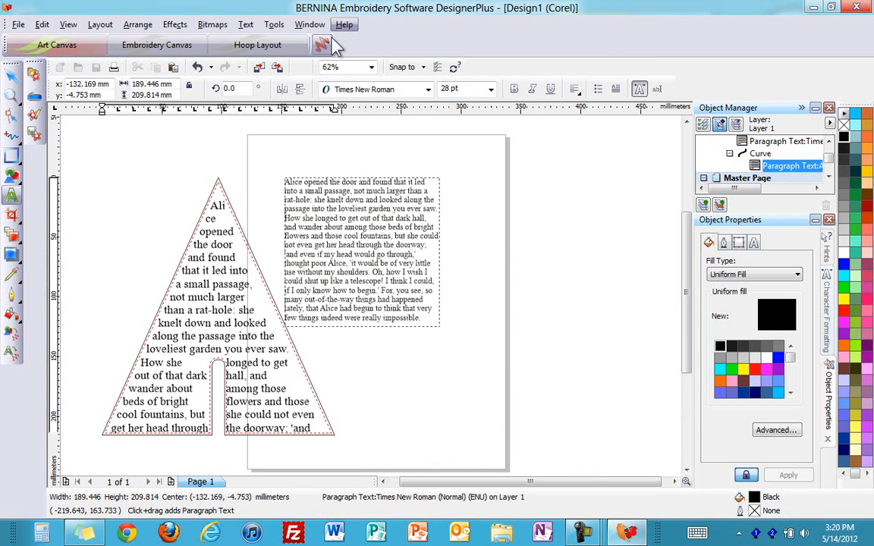
left_click(245, 24)
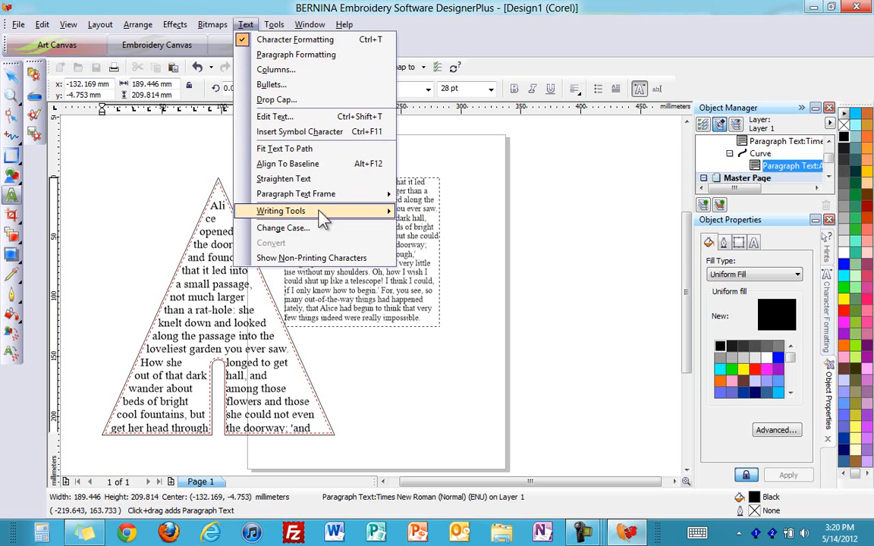